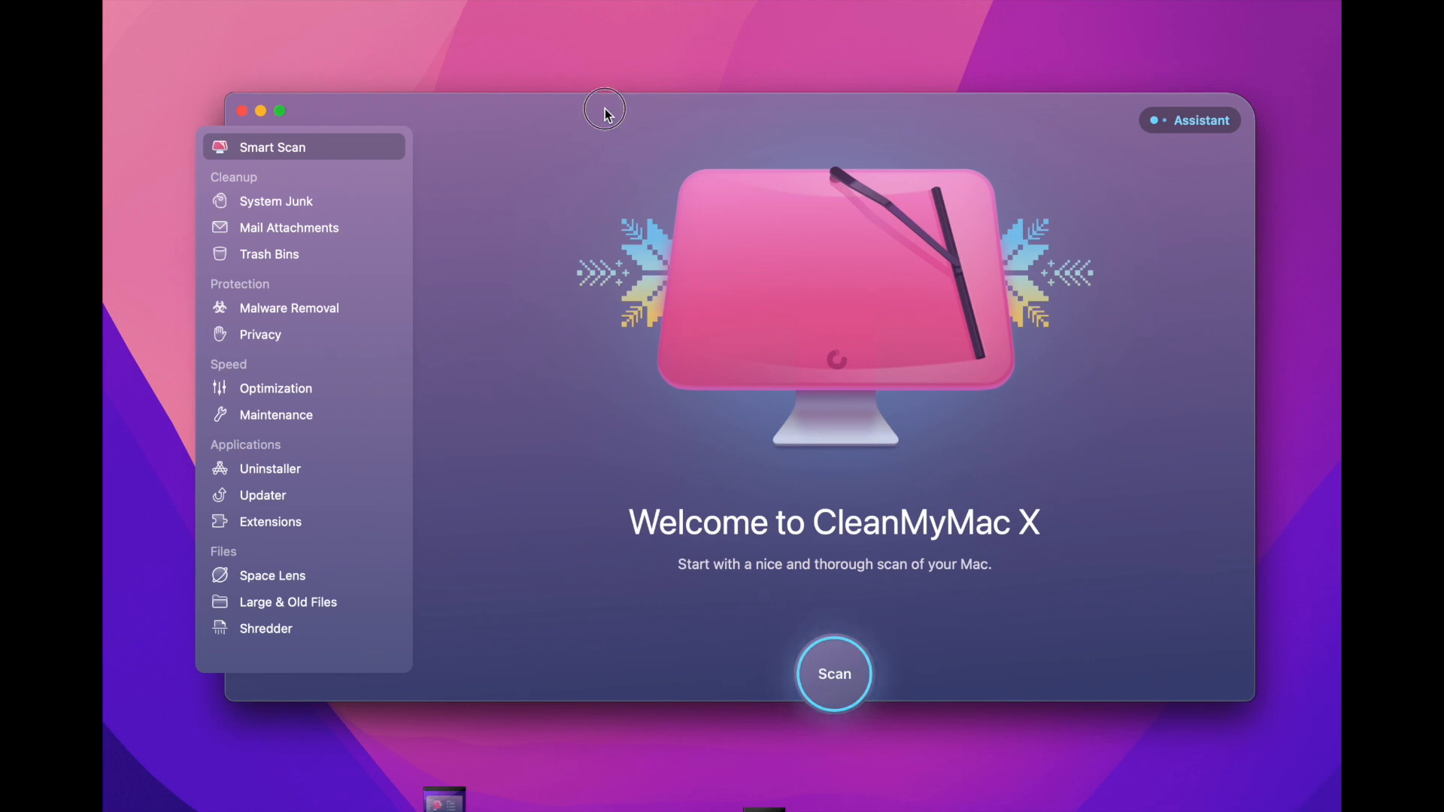
Step: Glance at the Mail Attachments overview, then switch to System Junk's Full Disk Access prompt
{"action": "left_click_drag", "start_coordinate": [605, 108], "coordinate": [624, 83]}
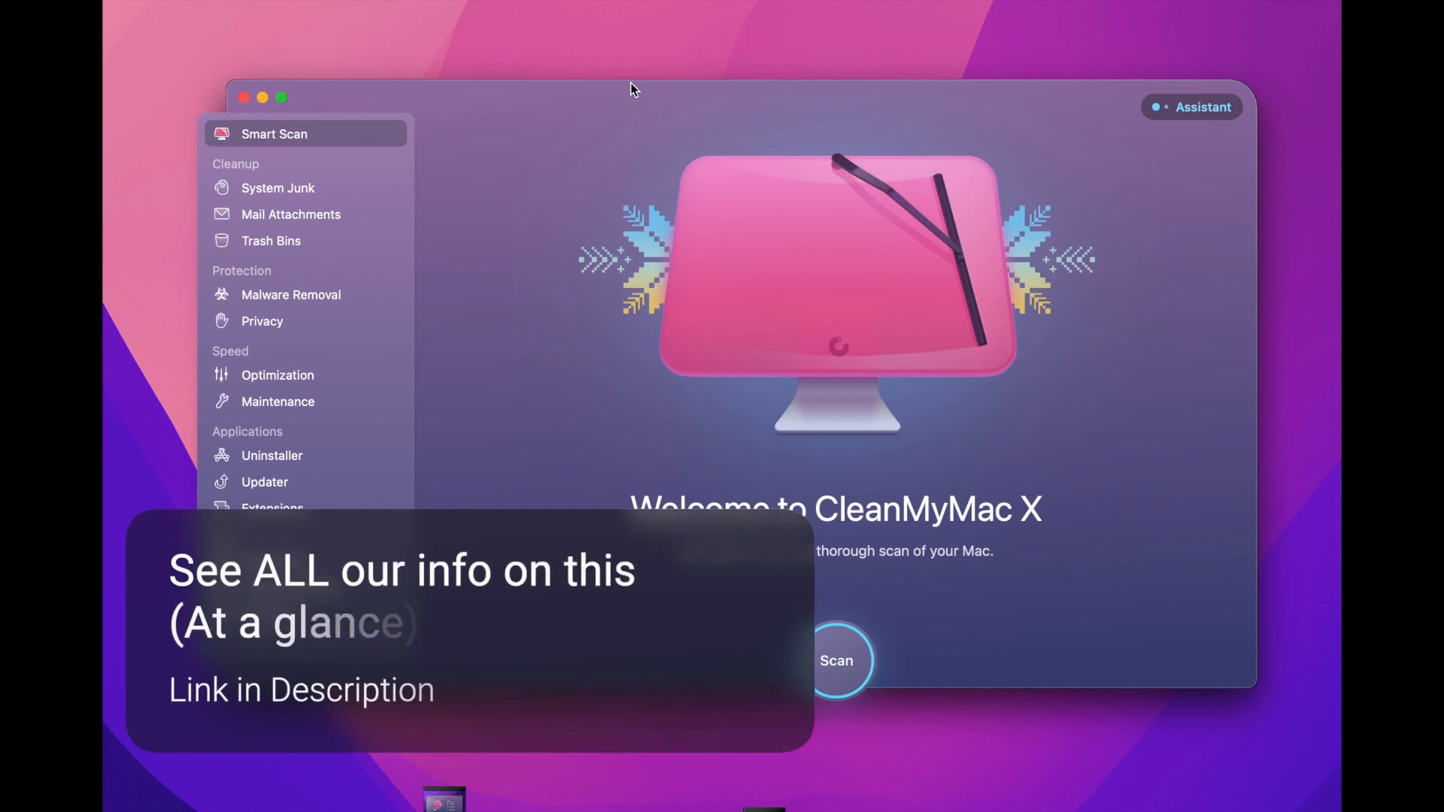
{"action": "mouse_move", "coordinate": [779, 115]}
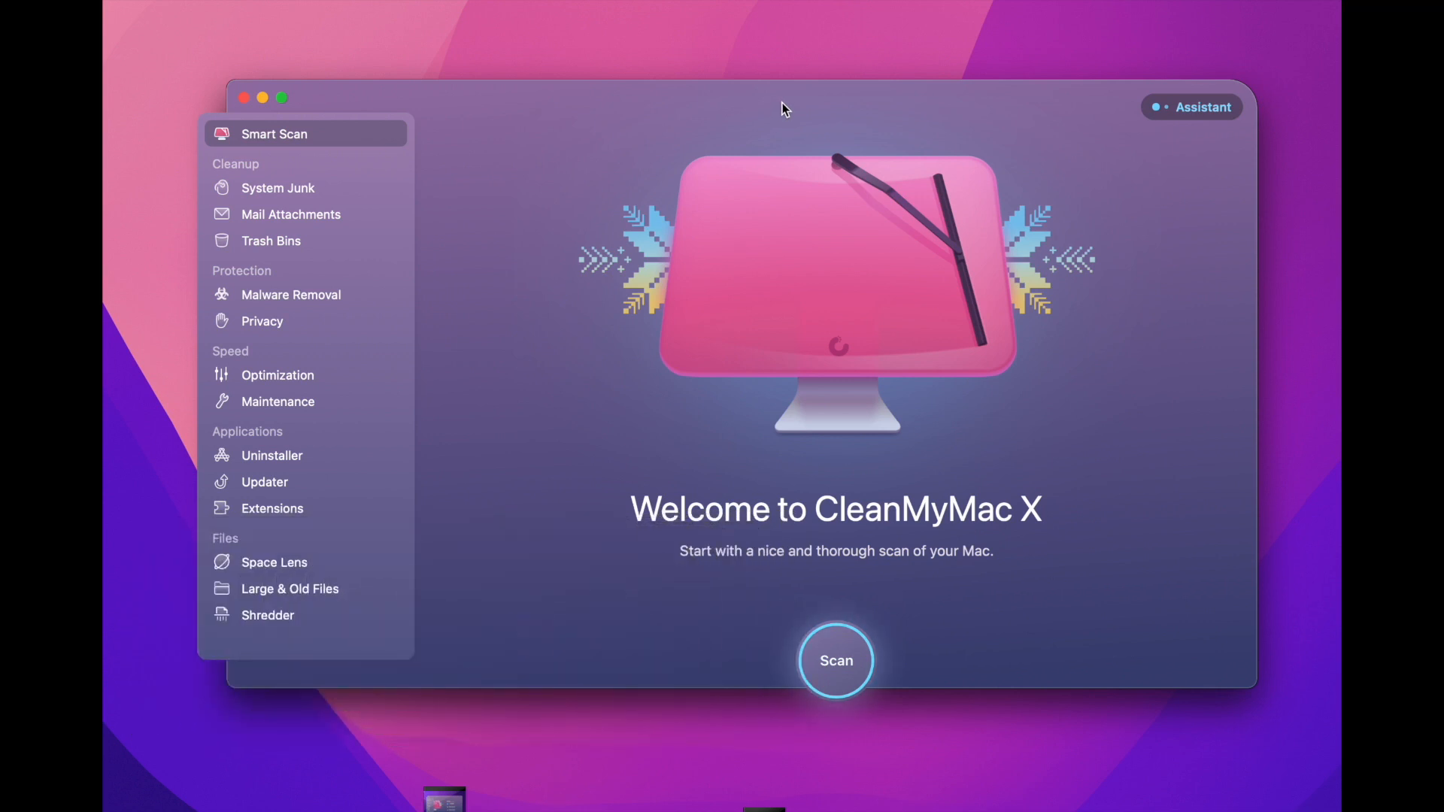
{"action": "left_click", "coordinate": [290, 214]}
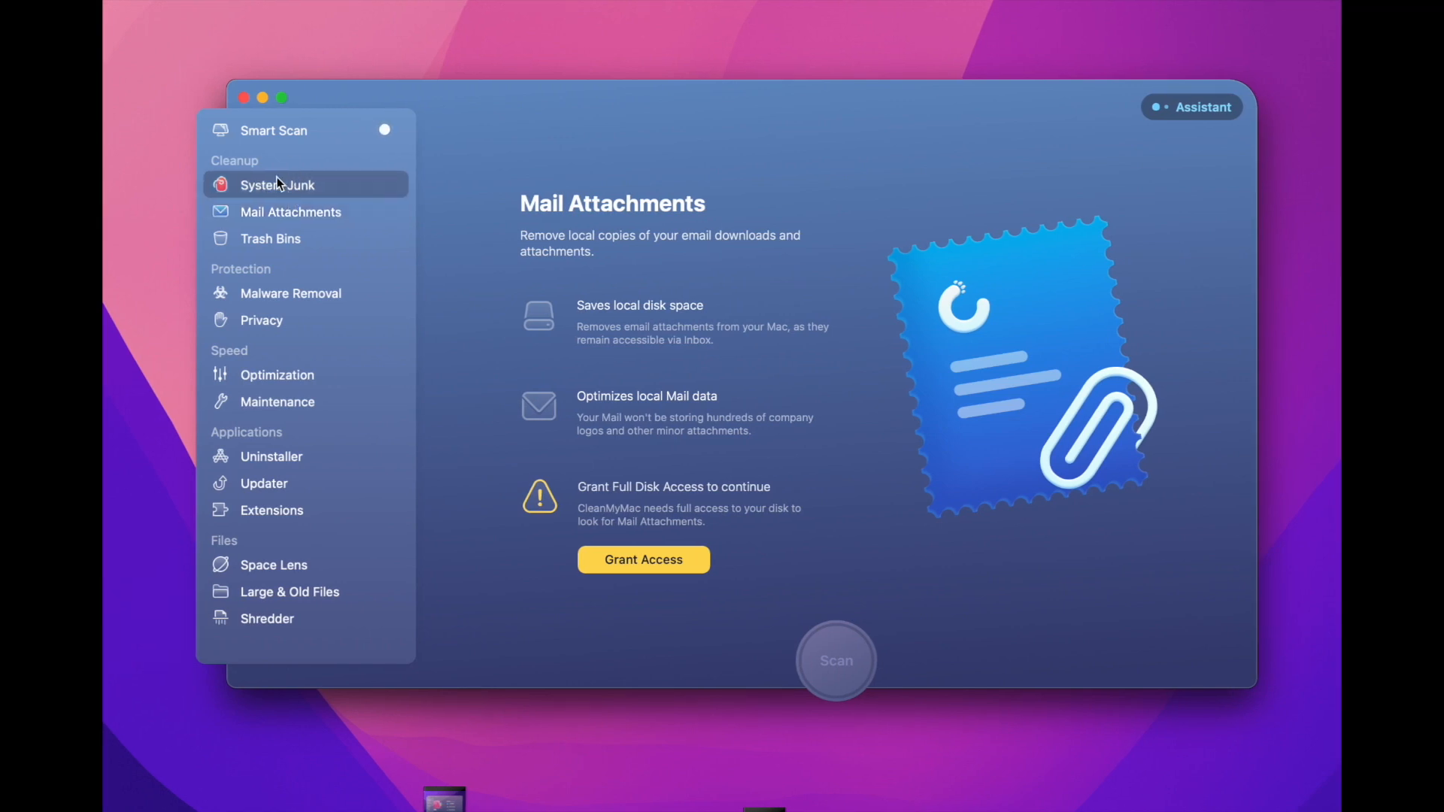
{"action": "left_click", "coordinate": [276, 184]}
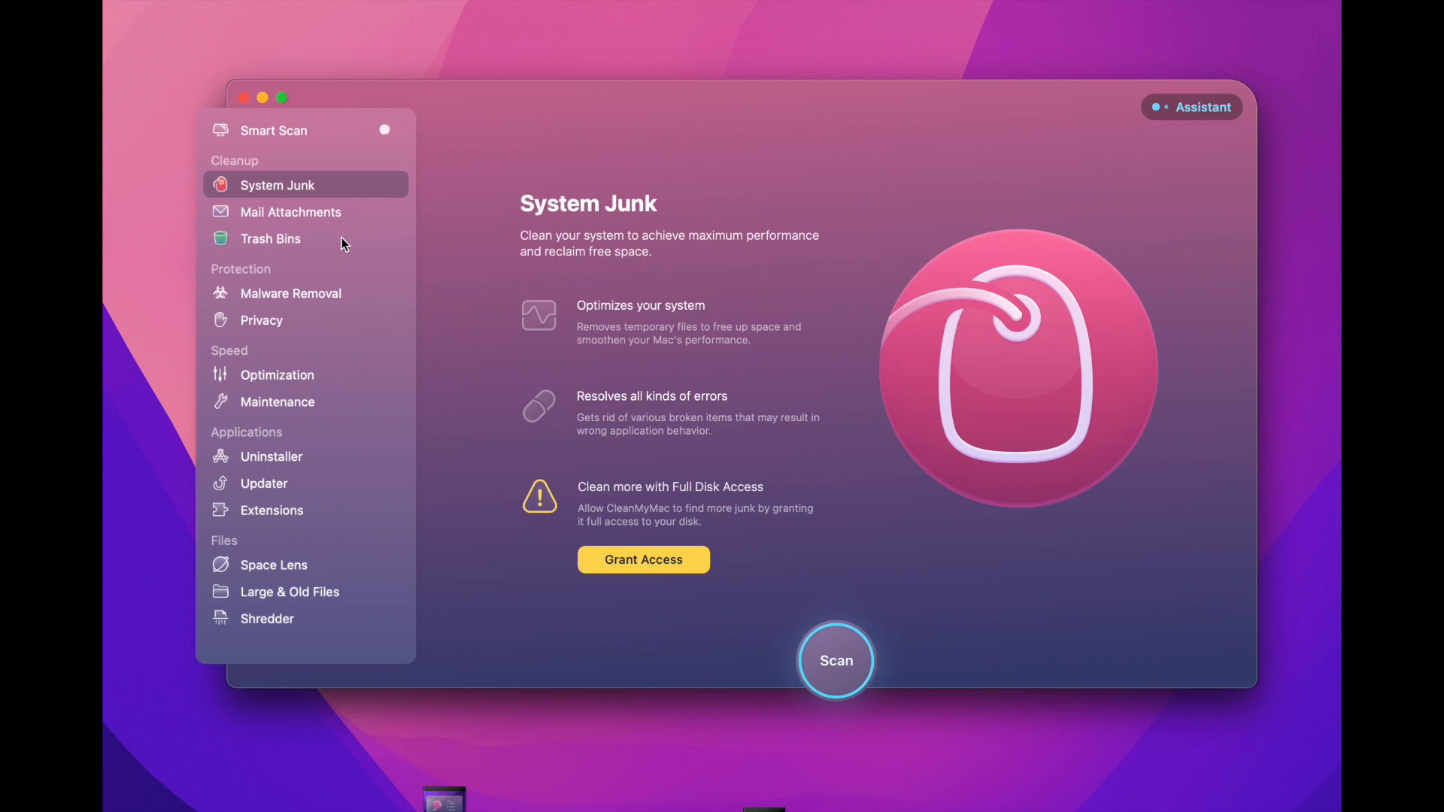
{"action": "mouse_move", "coordinate": [271, 509]}
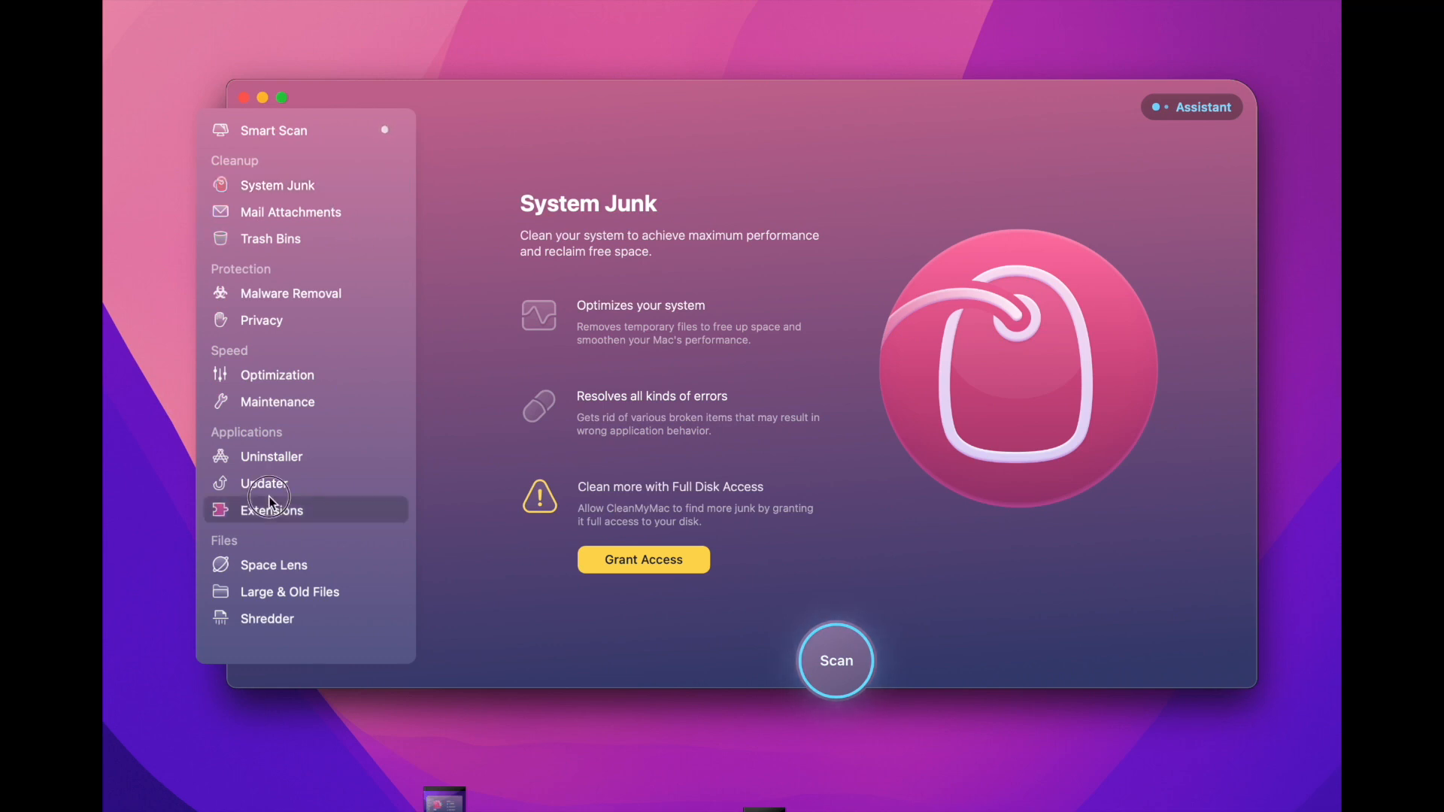
Step: Browse the Uninstaller's application list, then view Maintenance tasks such as Free Up RAM
{"action": "left_click", "coordinate": [271, 455]}
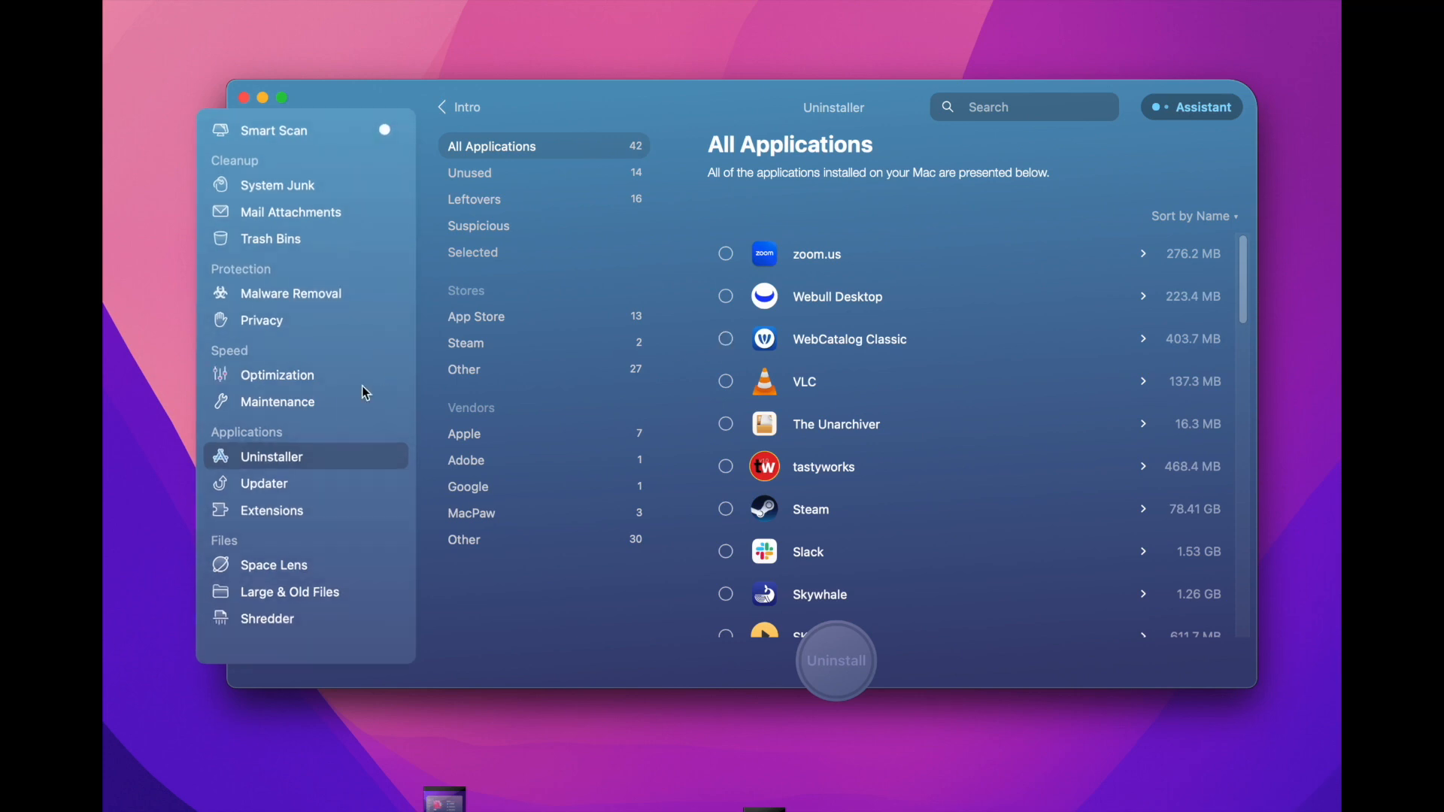
{"action": "left_click", "coordinate": [276, 401]}
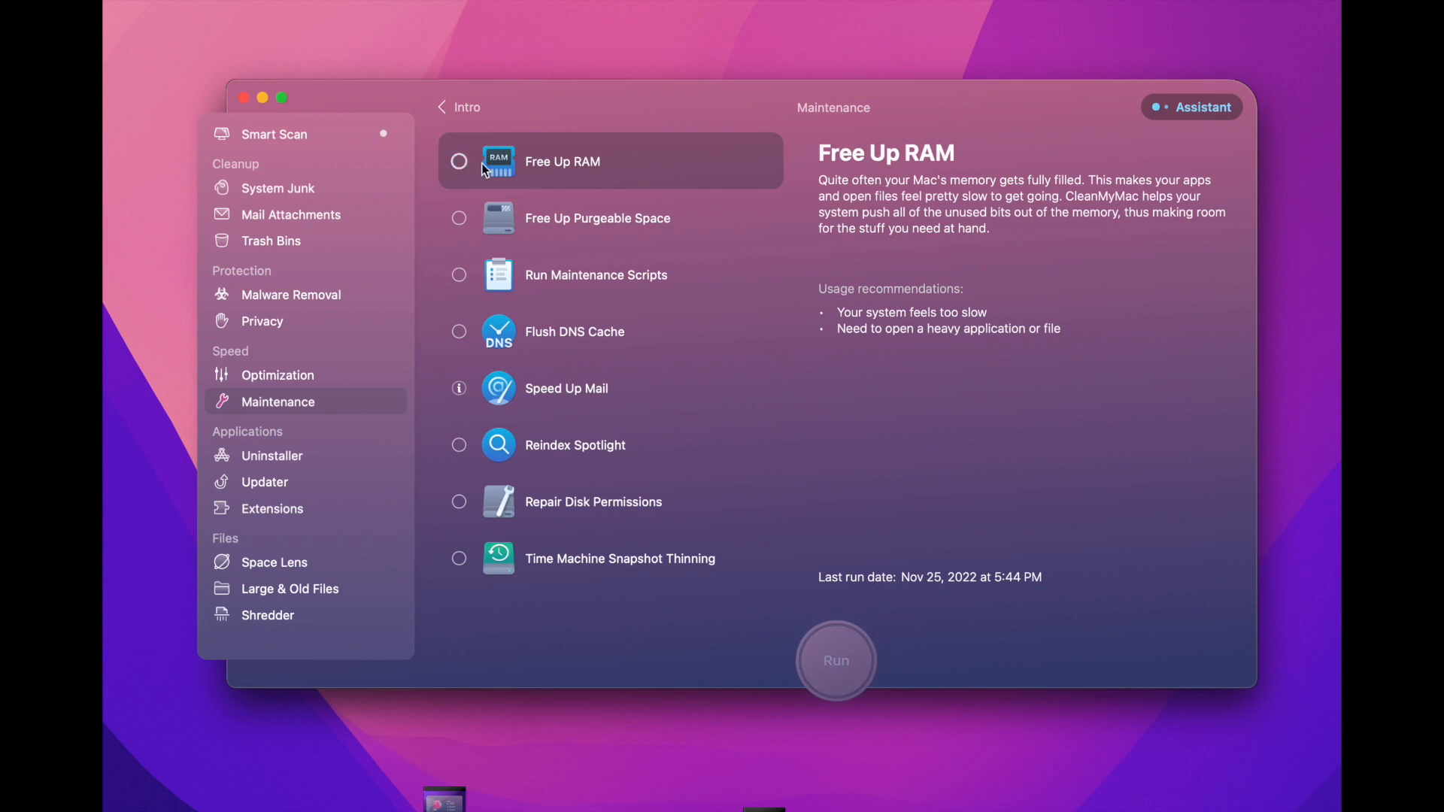
{"action": "mouse_move", "coordinate": [541, 434]}
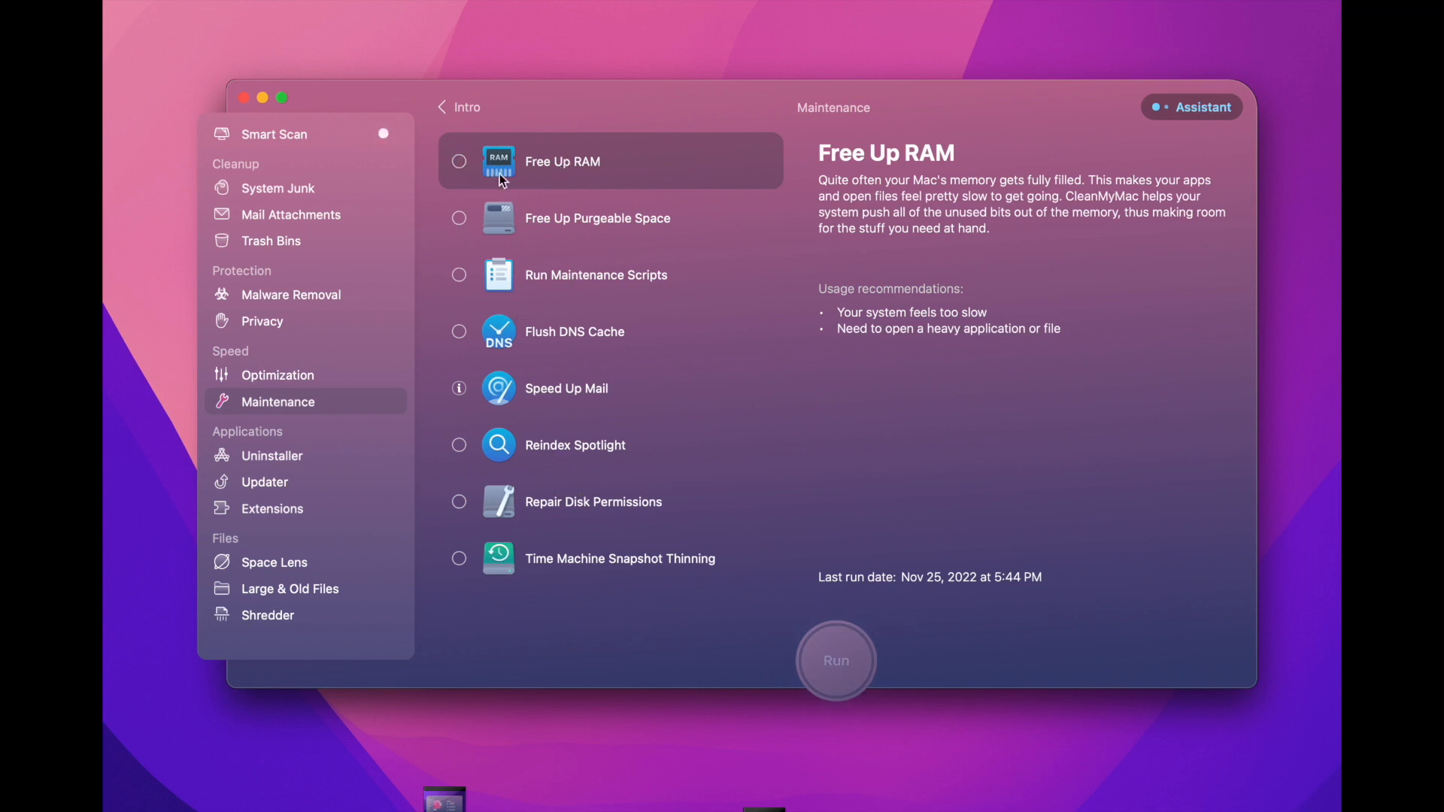
Step: Cycle through the Malware Removal, Privacy and Mail Attachments overviews, ending on System Junk
{"action": "left_click", "coordinate": [290, 292]}
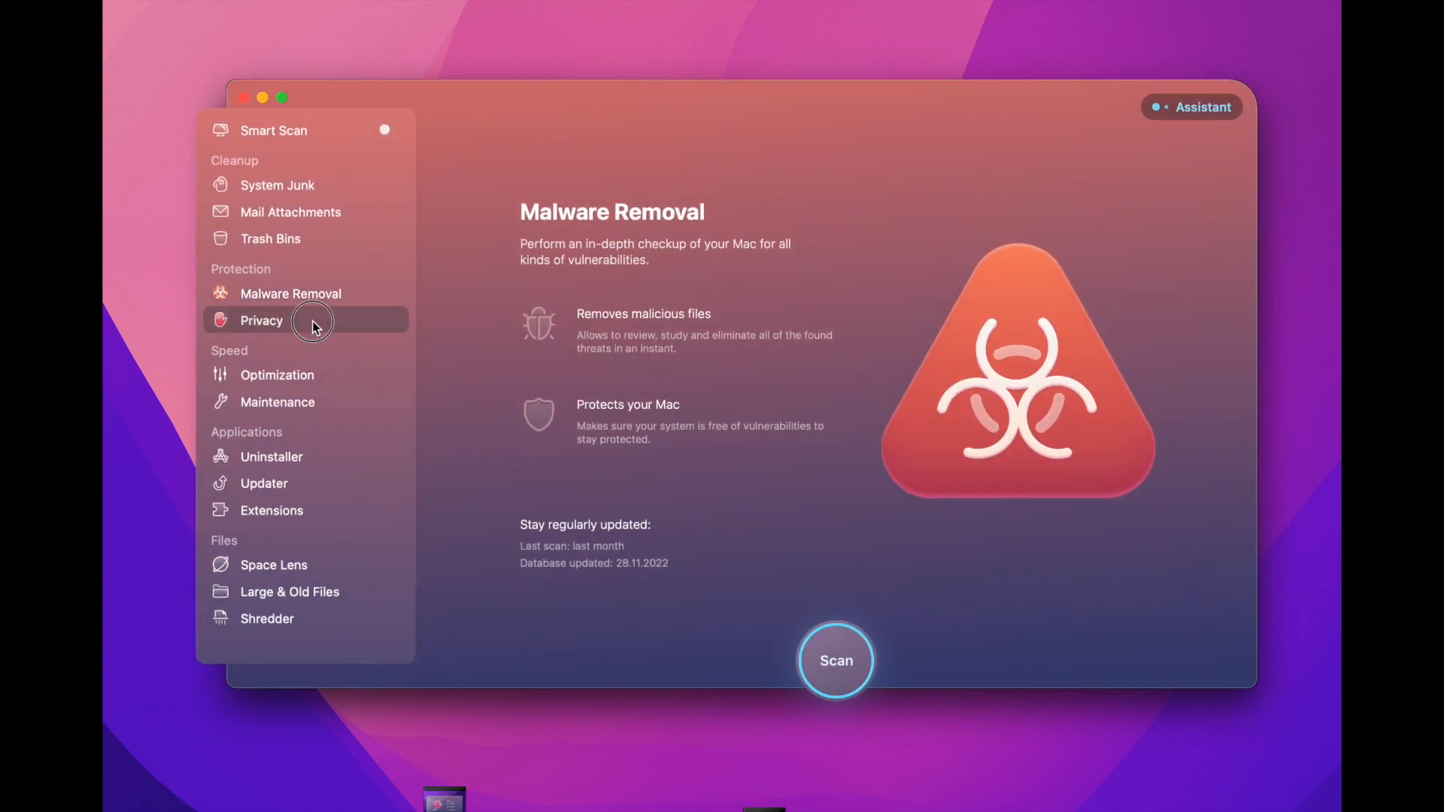
{"action": "left_click", "coordinate": [261, 320]}
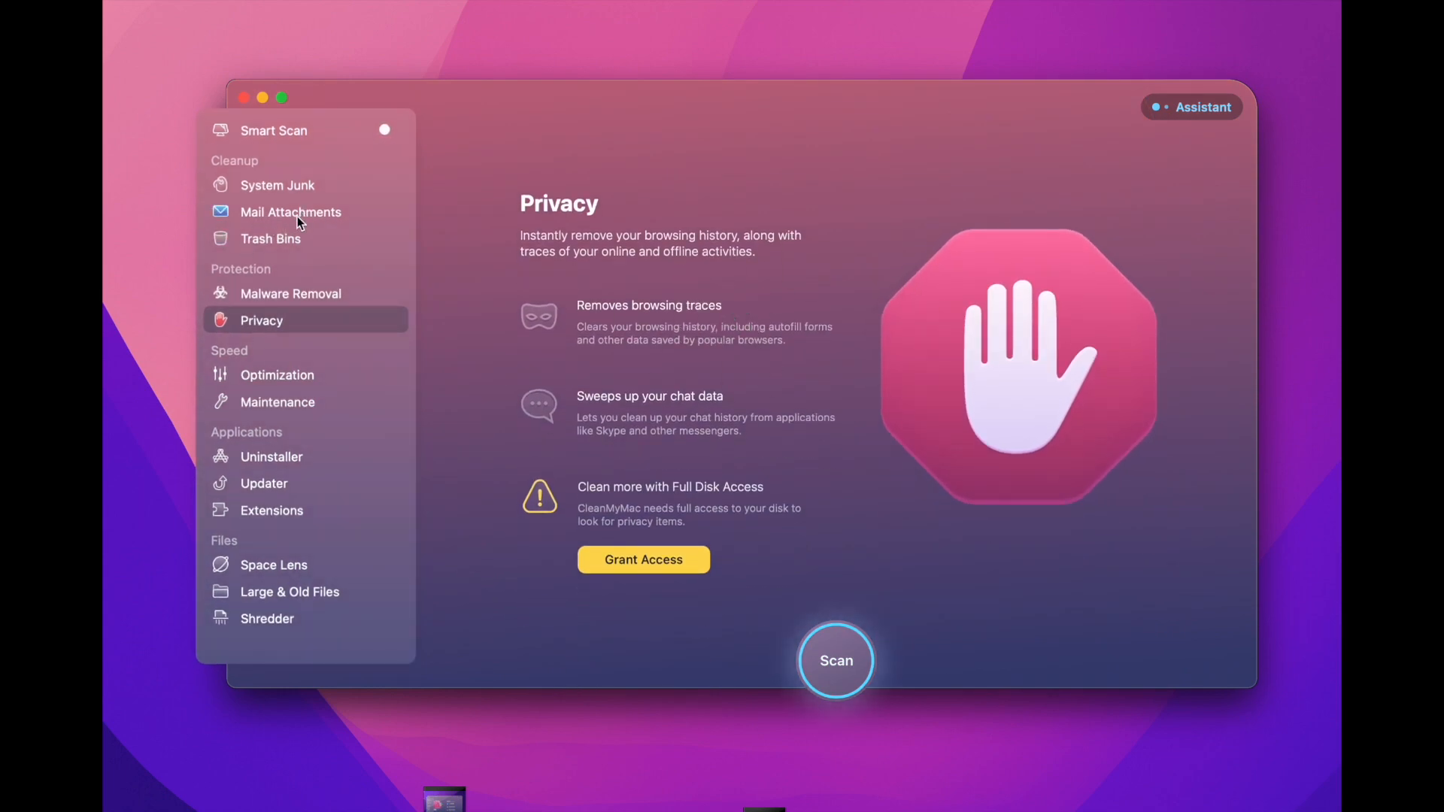
{"action": "left_click", "coordinate": [290, 212]}
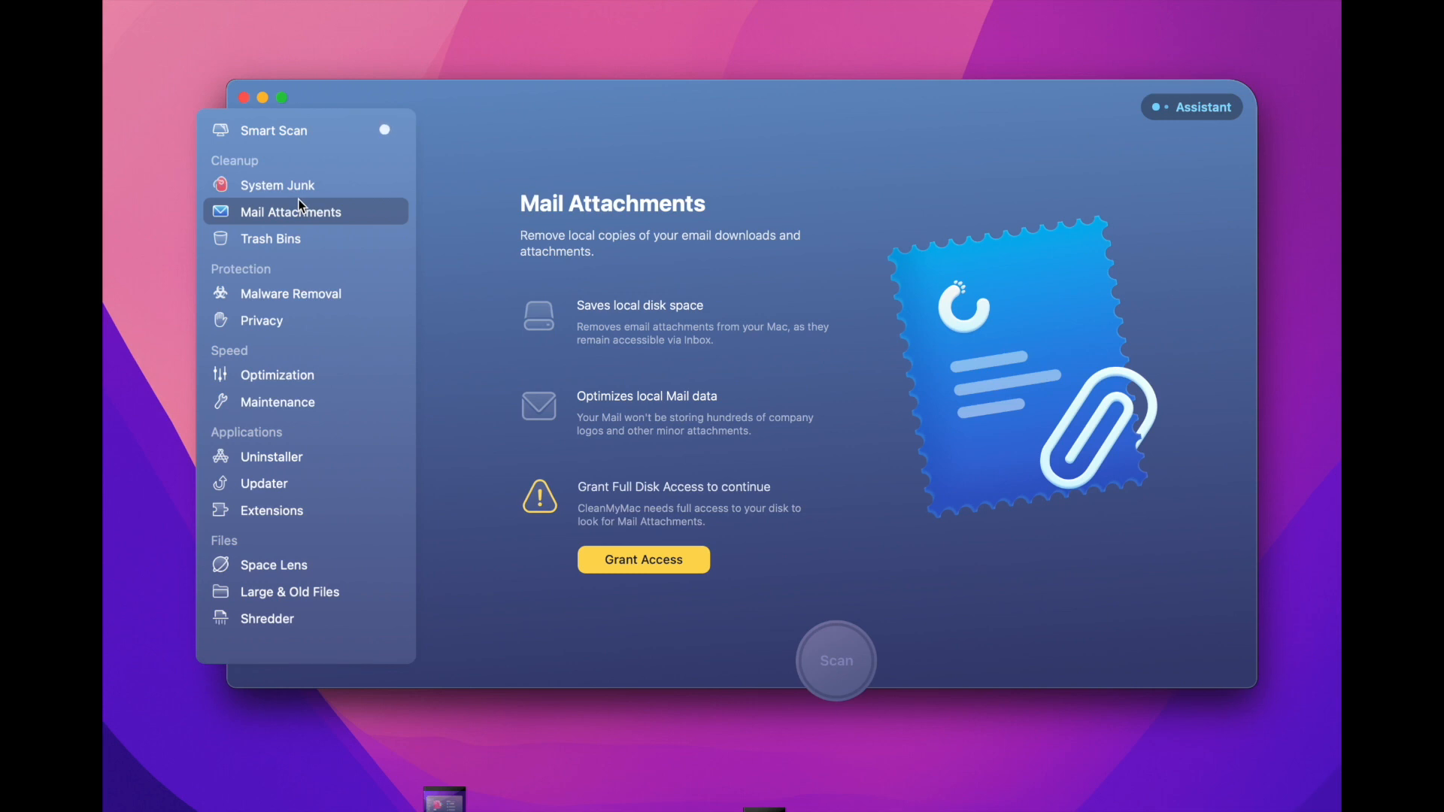
{"action": "left_click", "coordinate": [276, 185]}
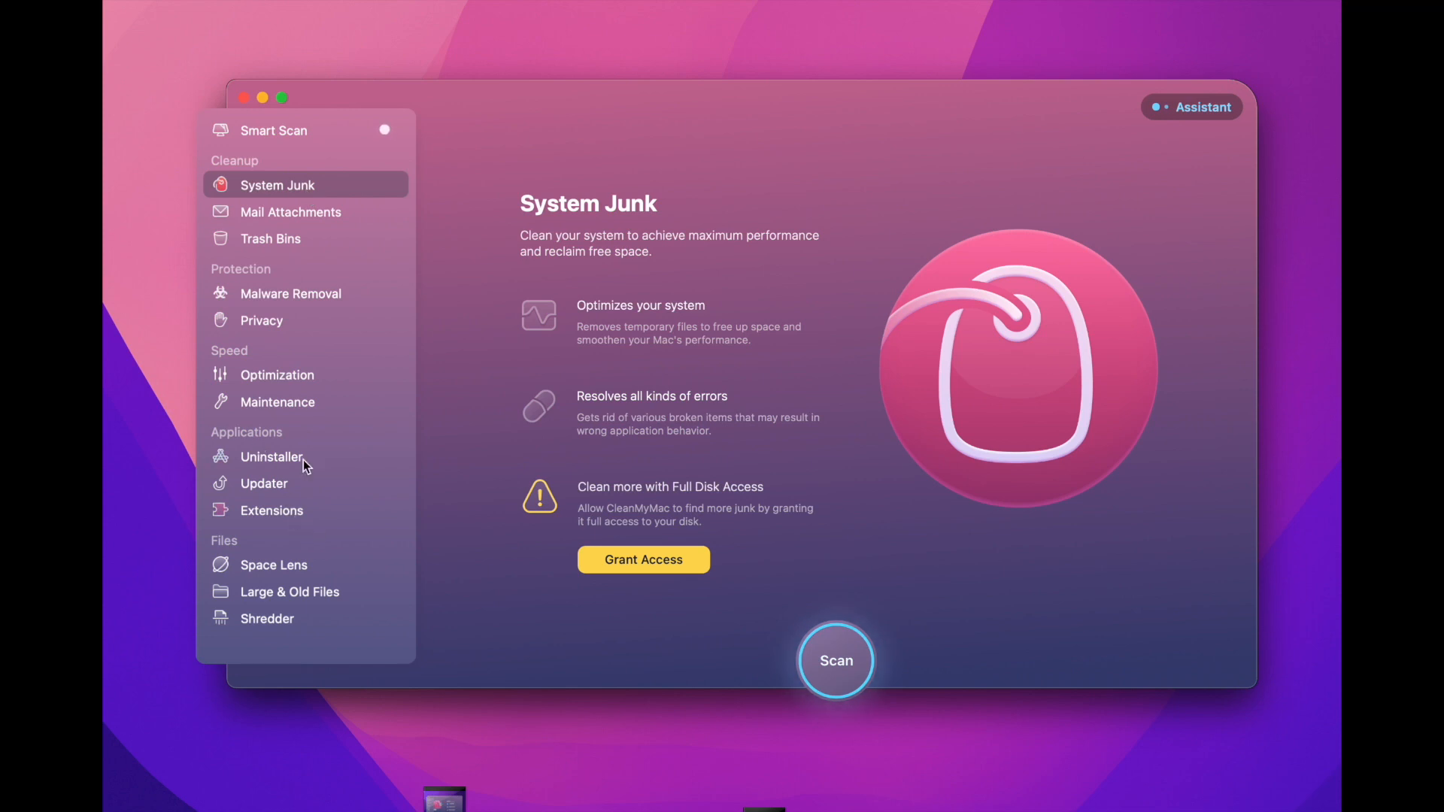
{"action": "mouse_move", "coordinate": [272, 457]}
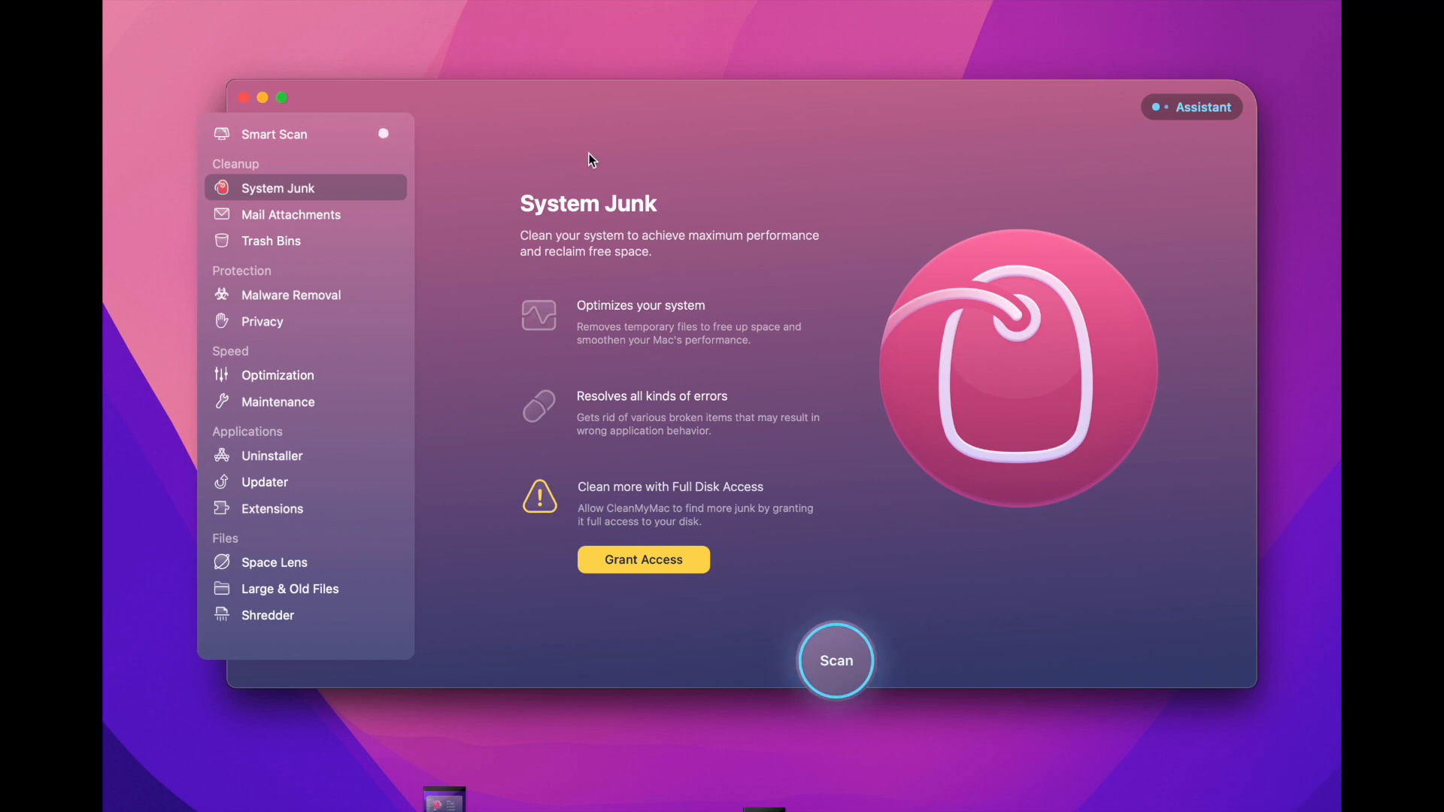
{"action": "mouse_move", "coordinate": [659, 62]}
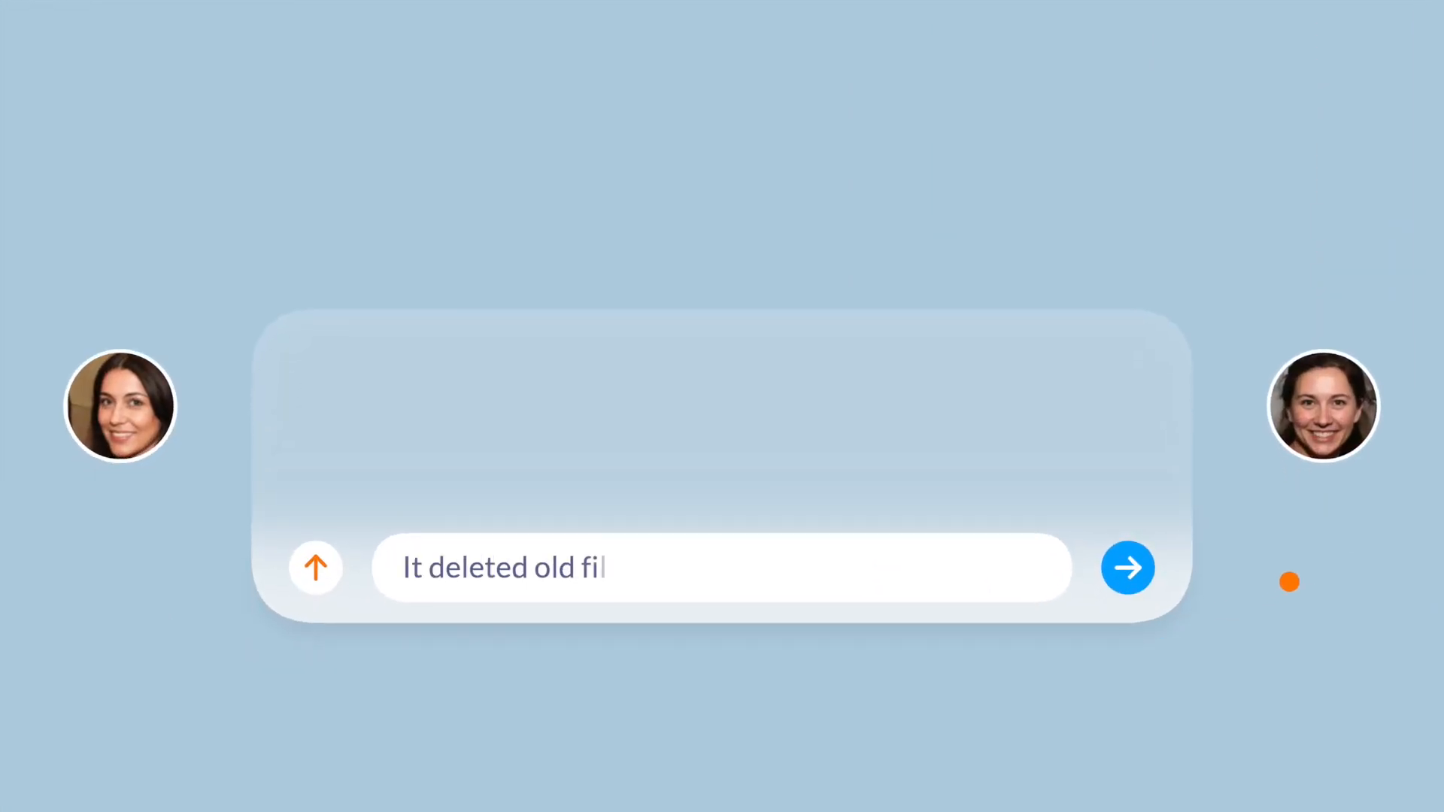
{"action": "left_click", "coordinate": [1127, 567]}
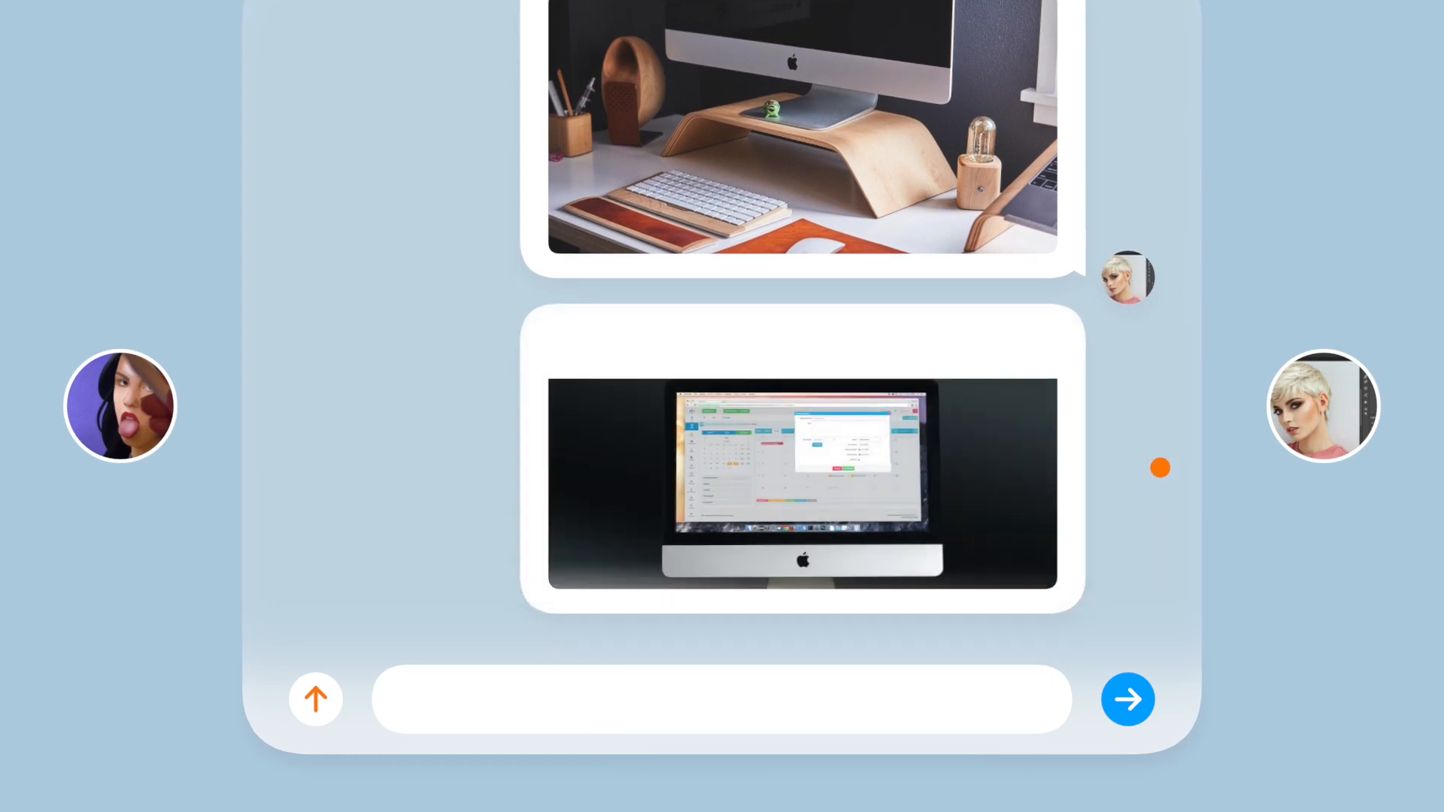
{"action": "scroll", "scroll_direction": "down", "scroll_amount": 3}
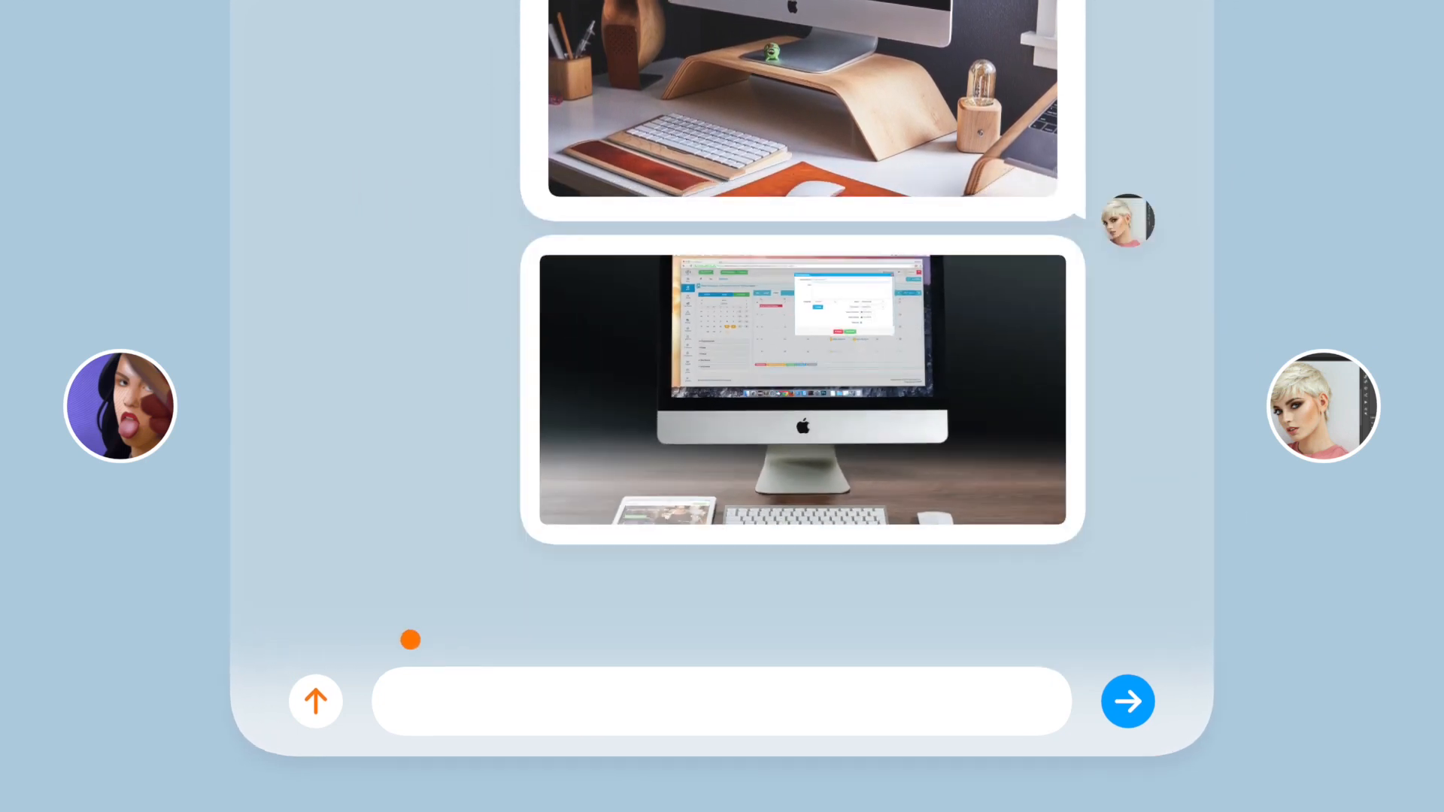